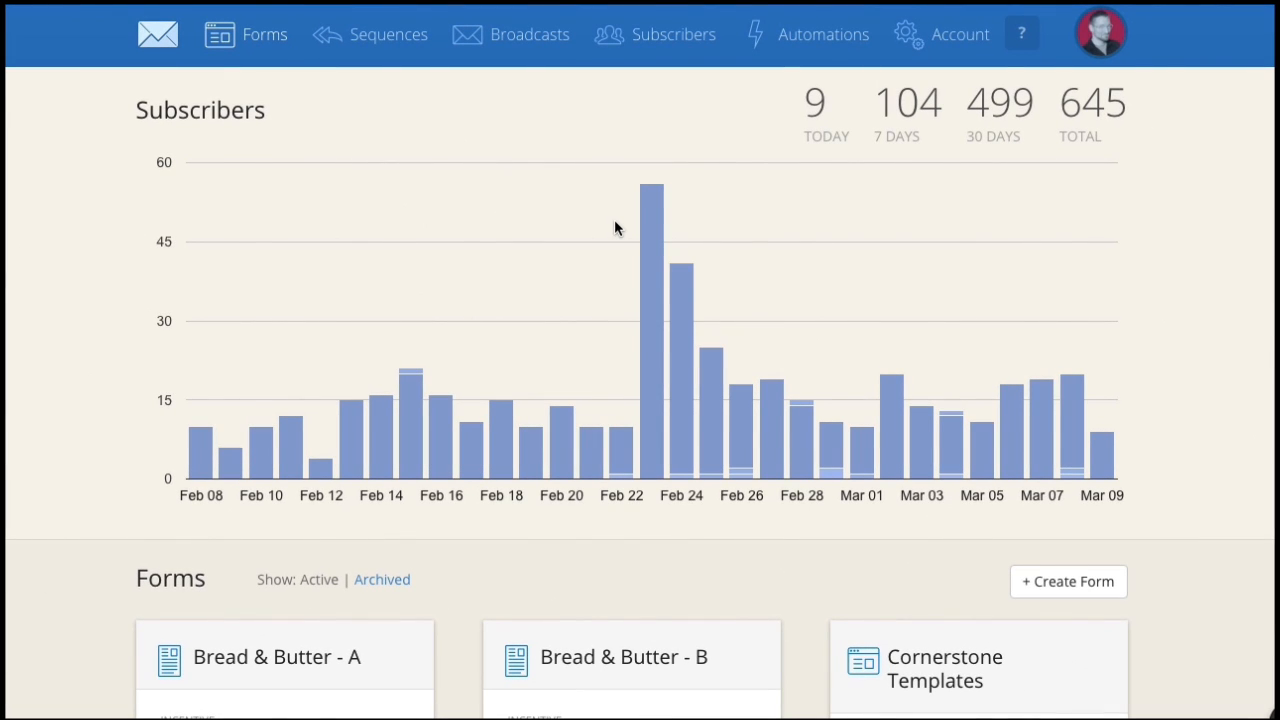
Go to the Automation Rules page from the top navigation
left_click(806, 34)
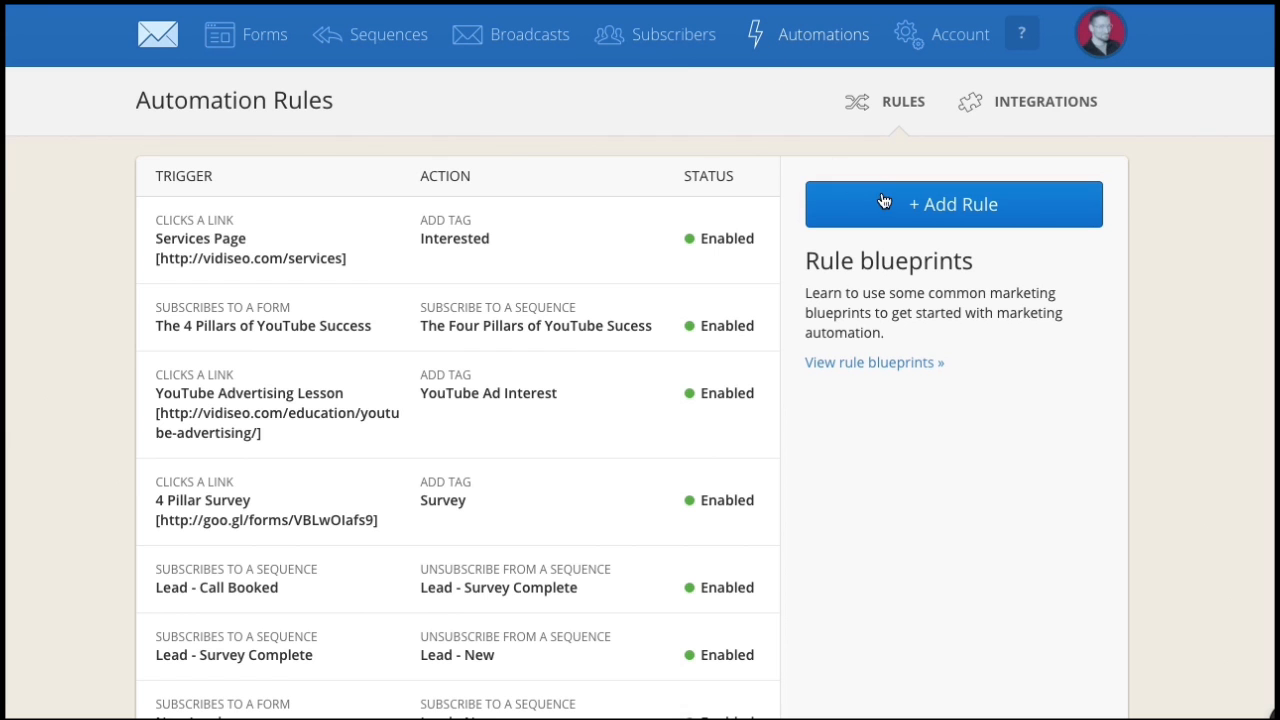
Start a new rule with a 'Clicks a link' trigger named VIDISEO Happy Hour pointing to vidiseo.com/beer
left_click(952, 204)
type("VIDISE")
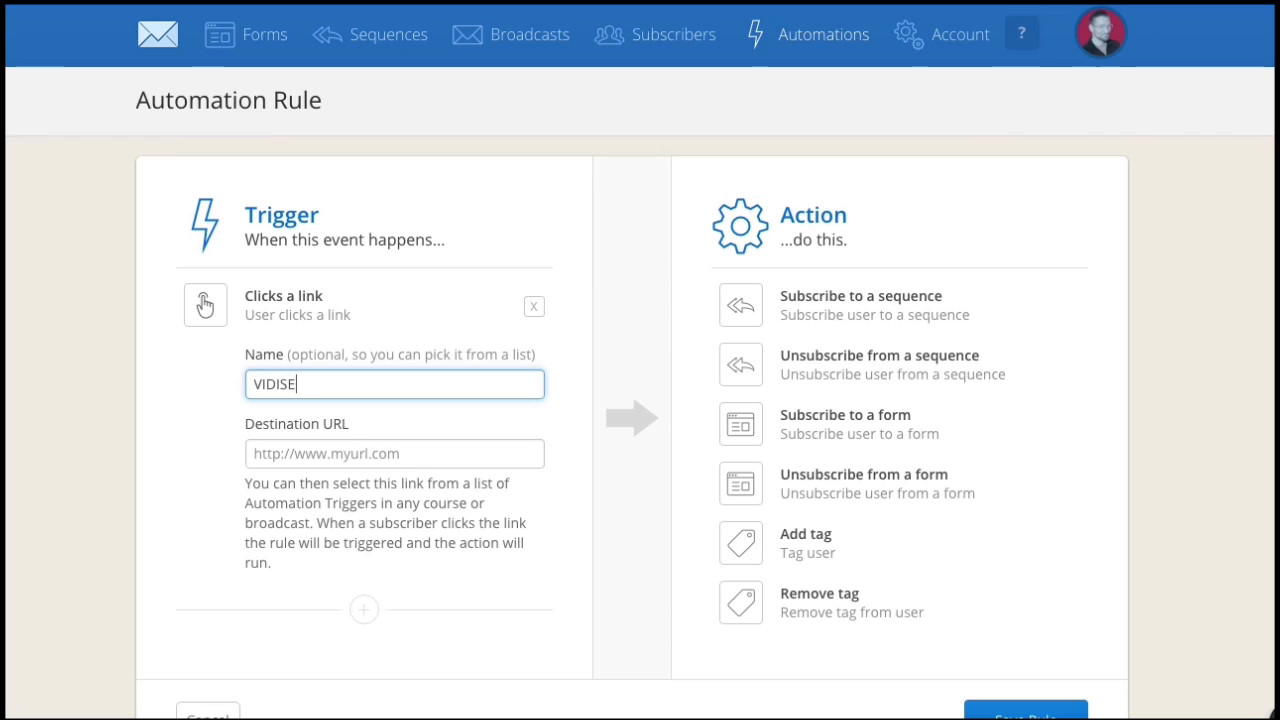
type("http://vidiseo.com/beer")
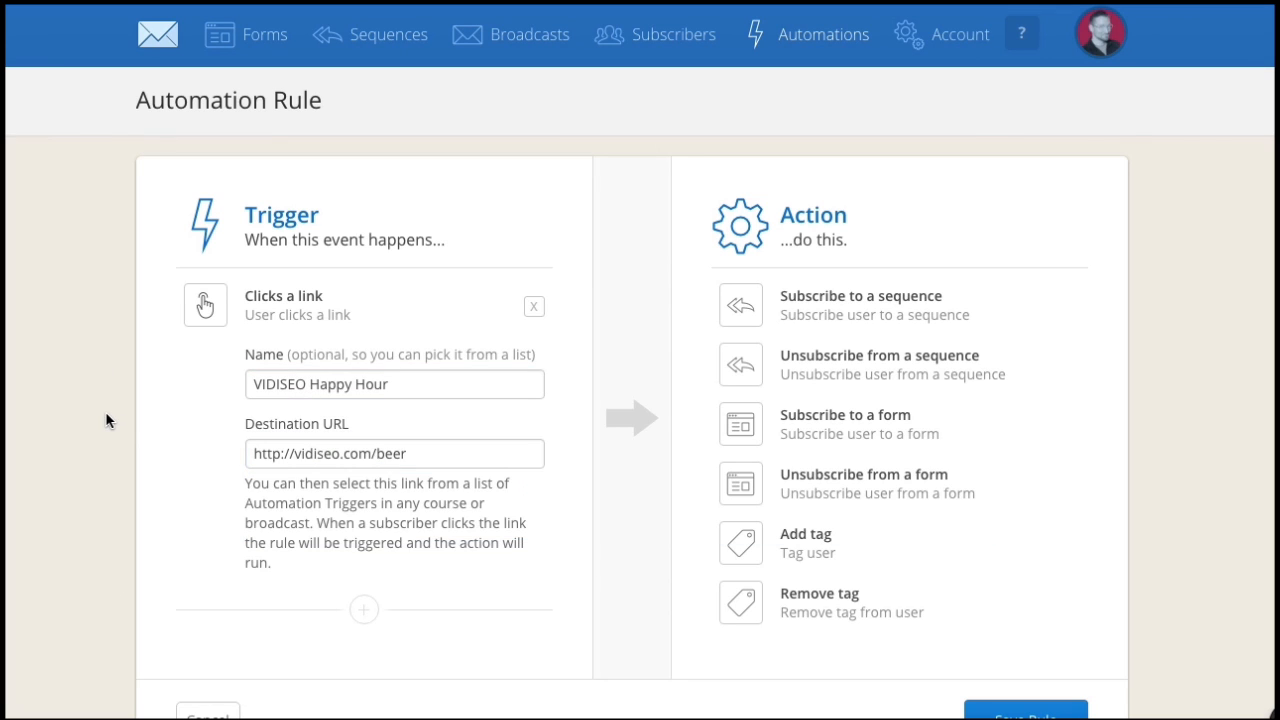
mouse_move(144, 410)
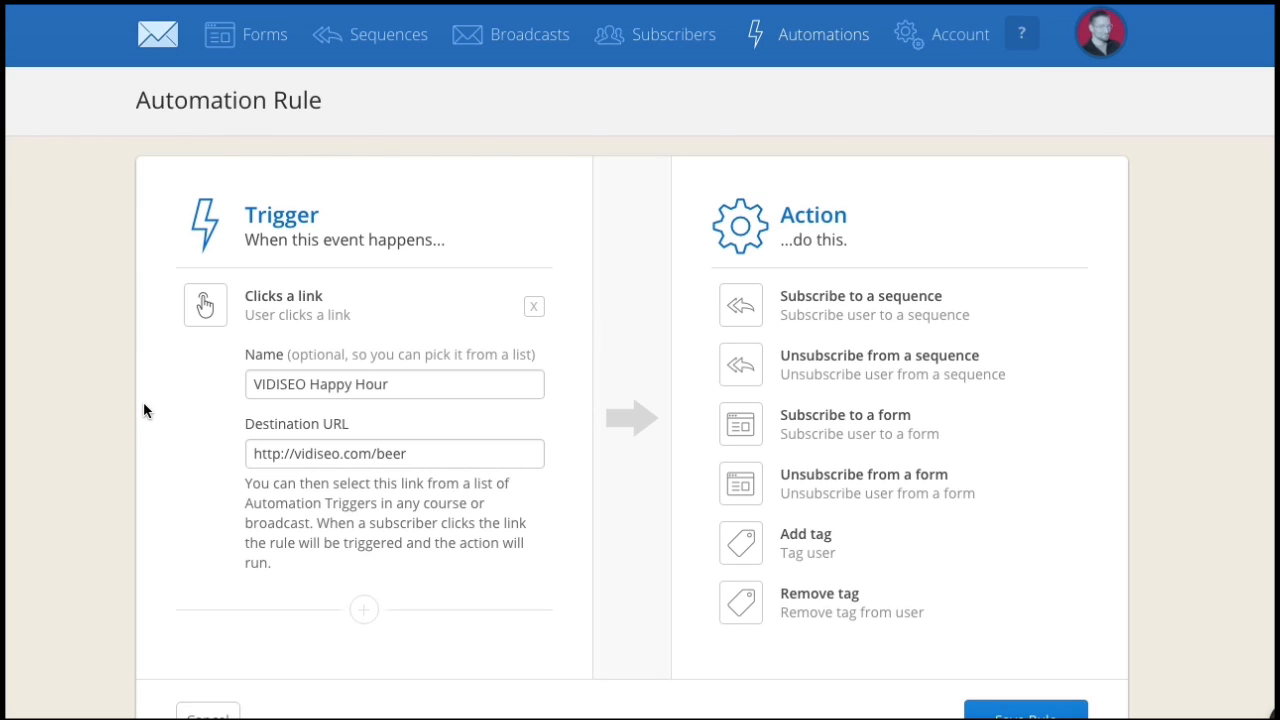
mouse_move(424, 688)
type("Walked")
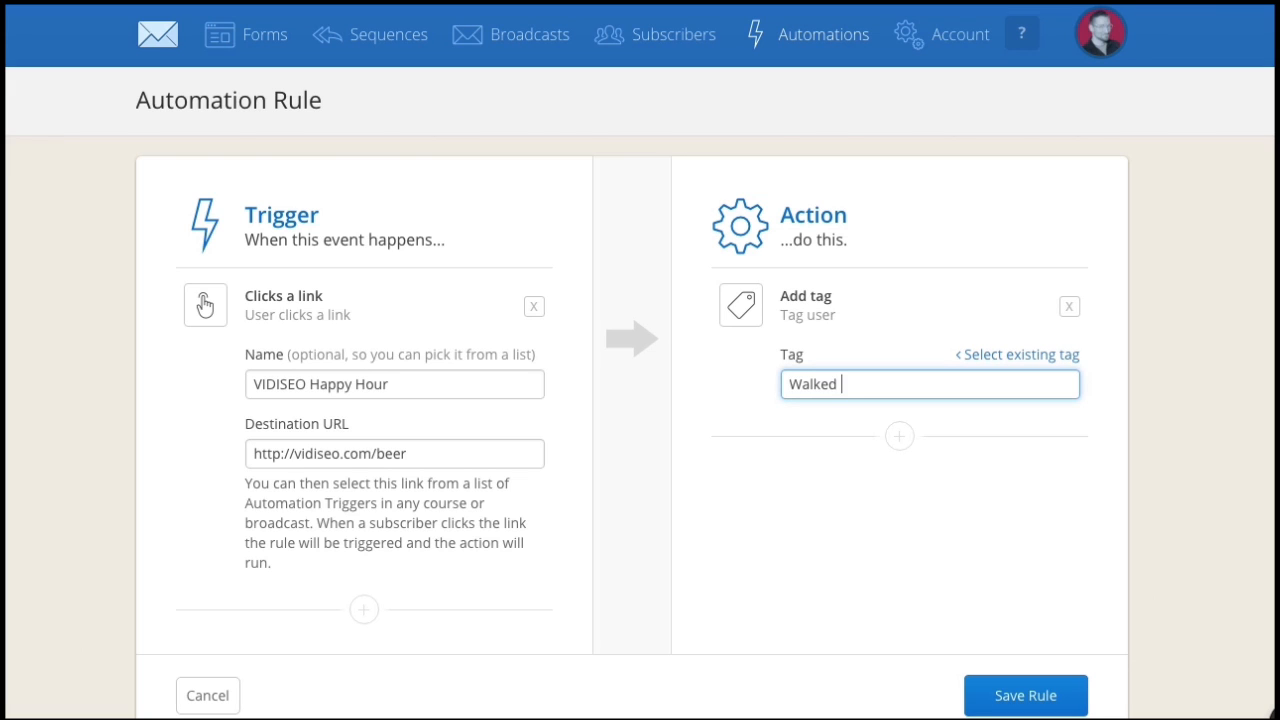
Set the rule's action to add the new tag 'Walked Into The Bar'
type("Into The Bar")
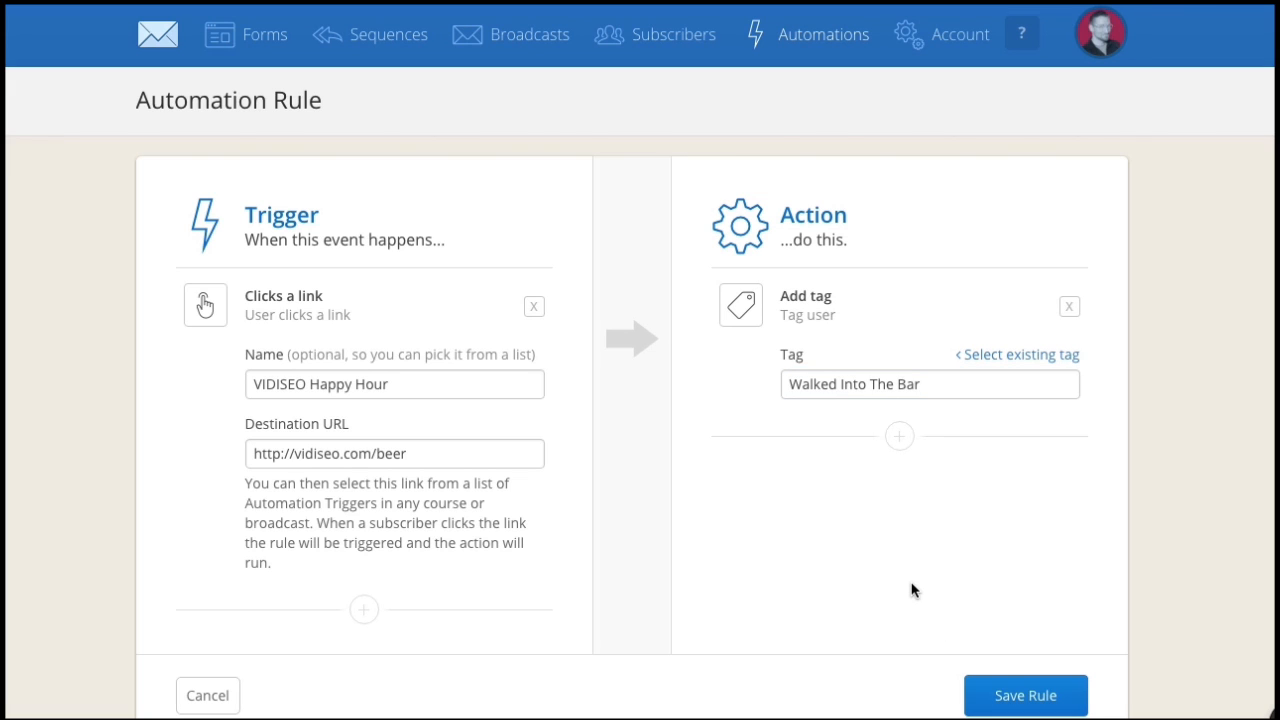
mouse_move(912, 580)
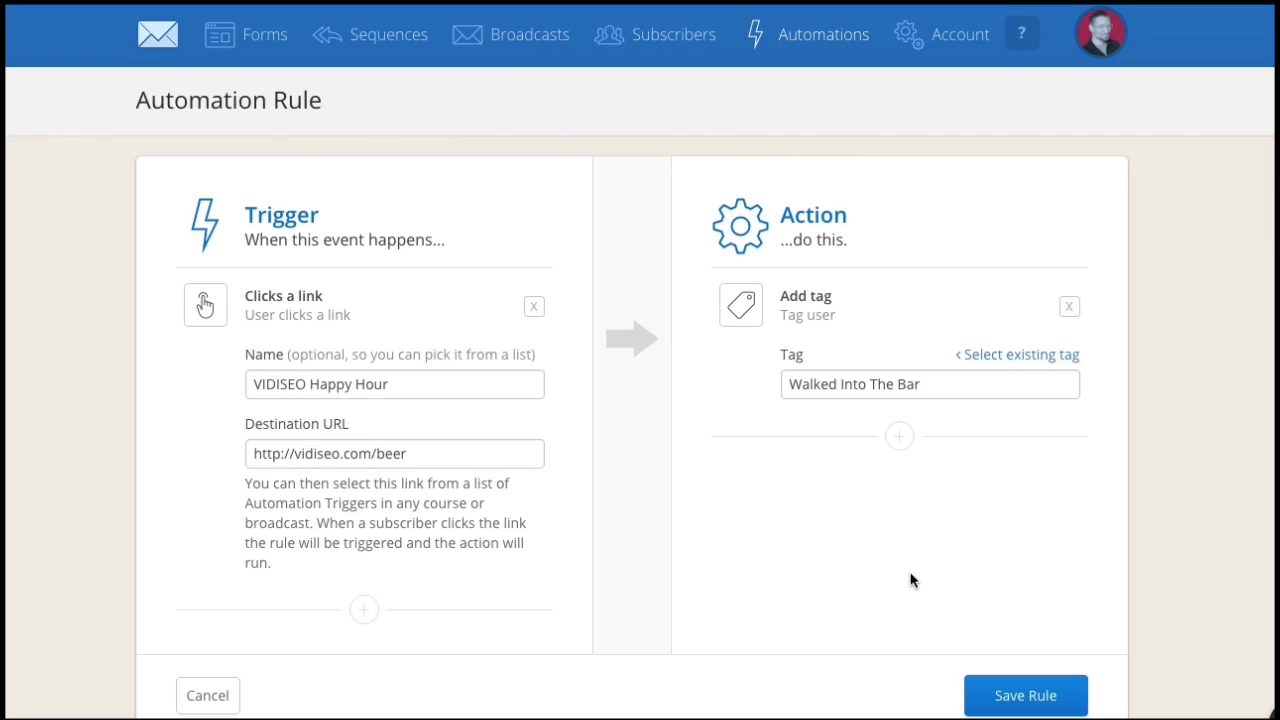
mouse_move(904, 588)
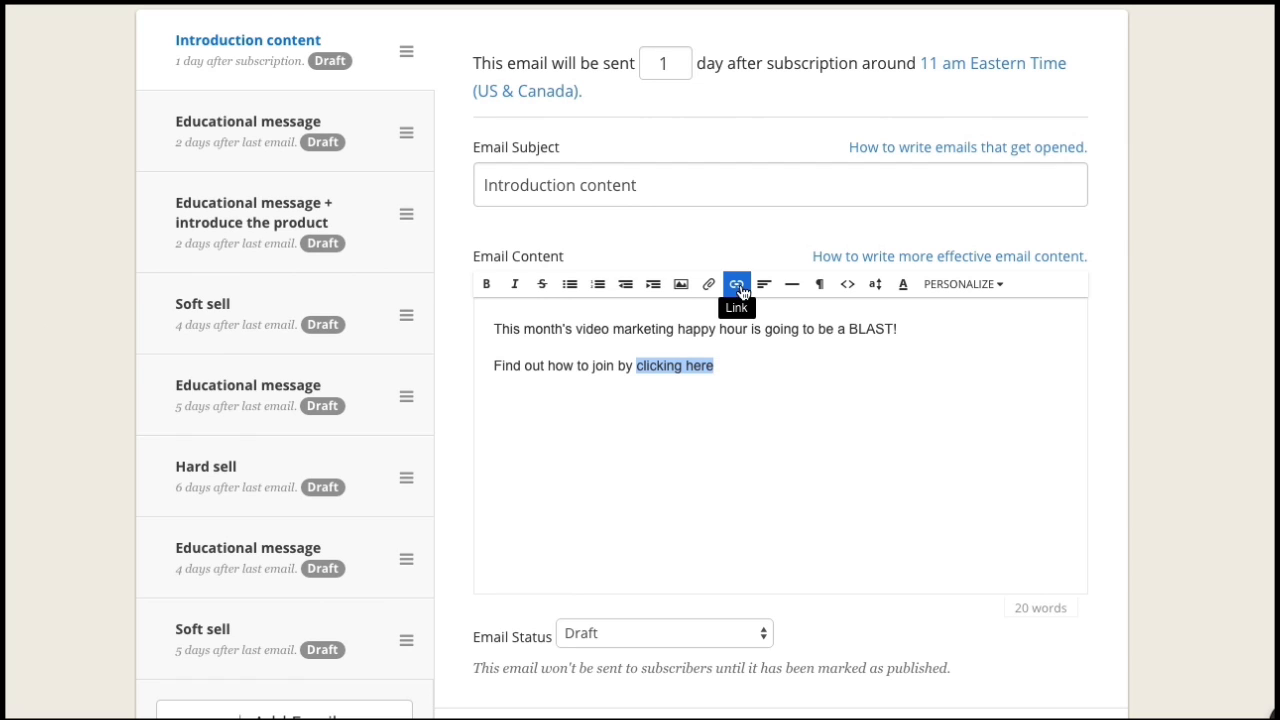
Insert the VIDISEO Happy Hour link trigger into the Introduction content email
left_click(736, 284)
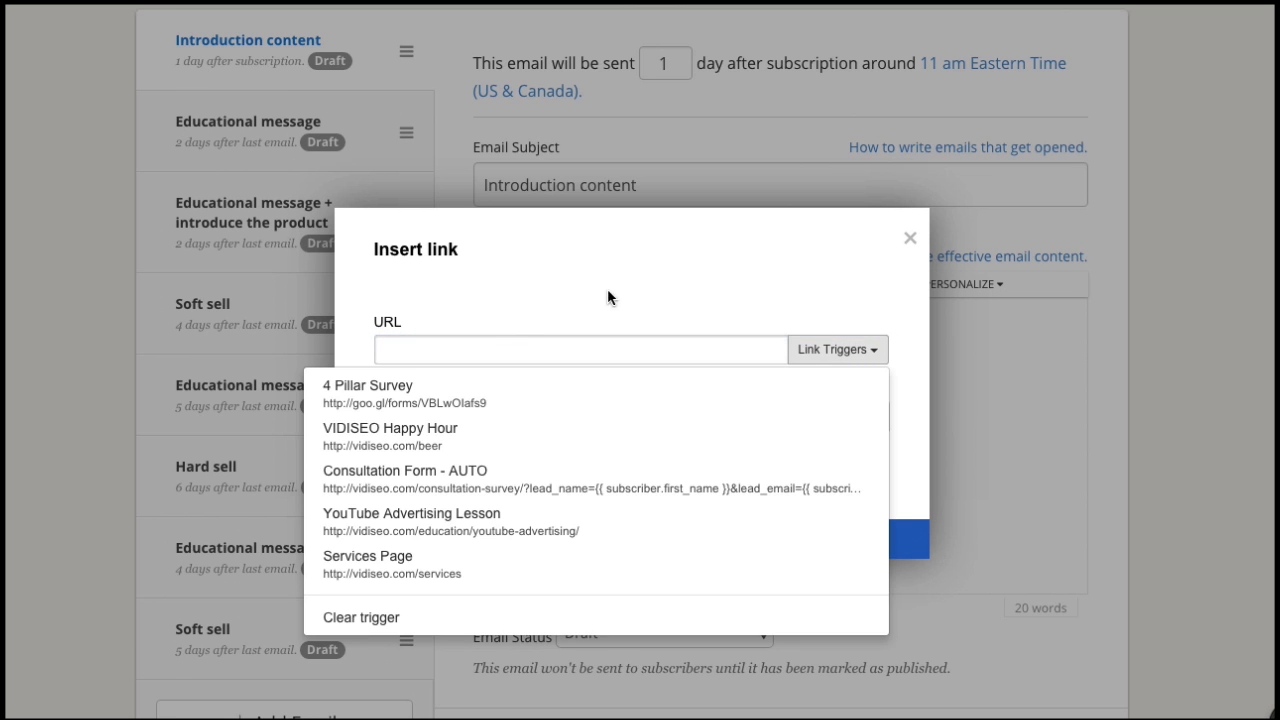
mouse_move(420, 444)
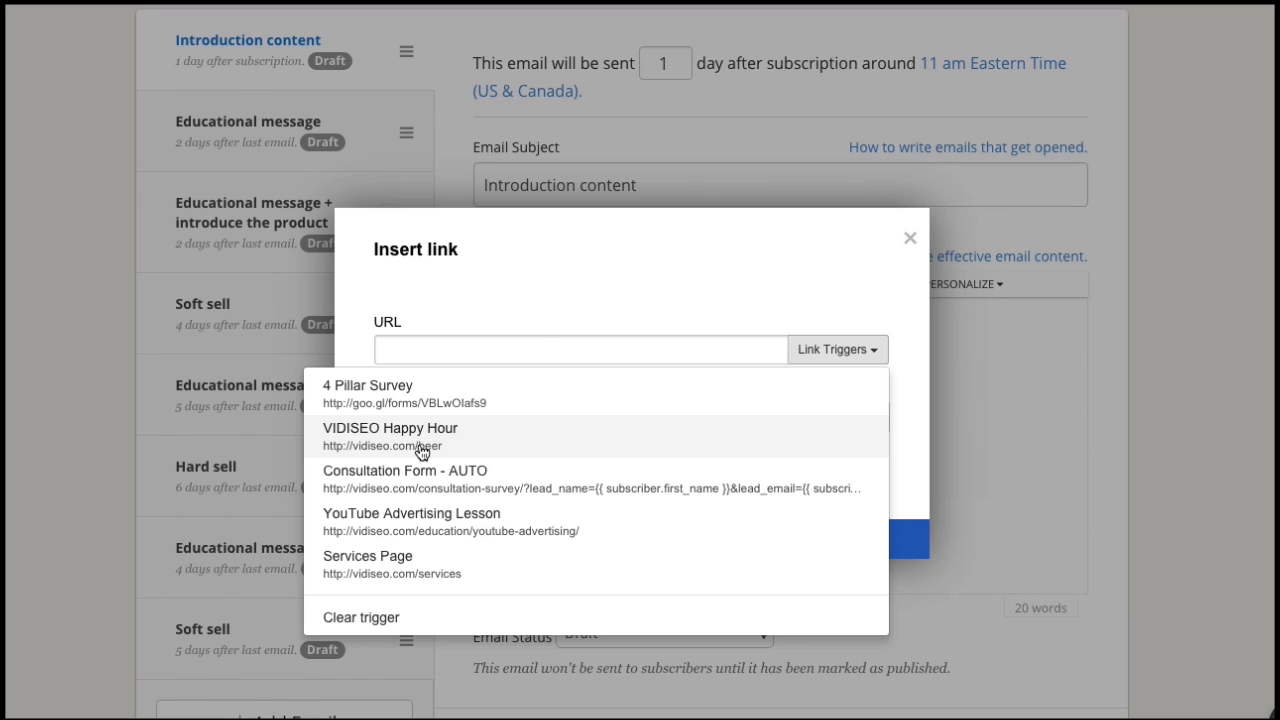
left_click(390, 436)
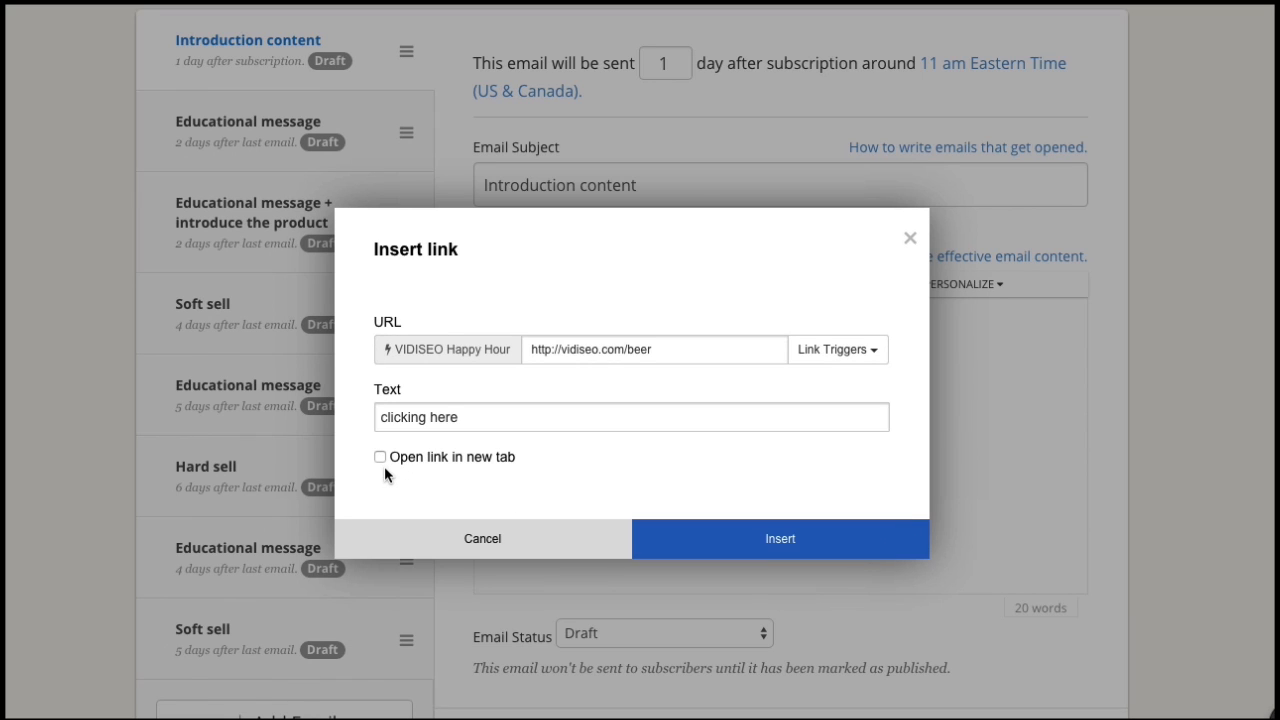
left_click(380, 456)
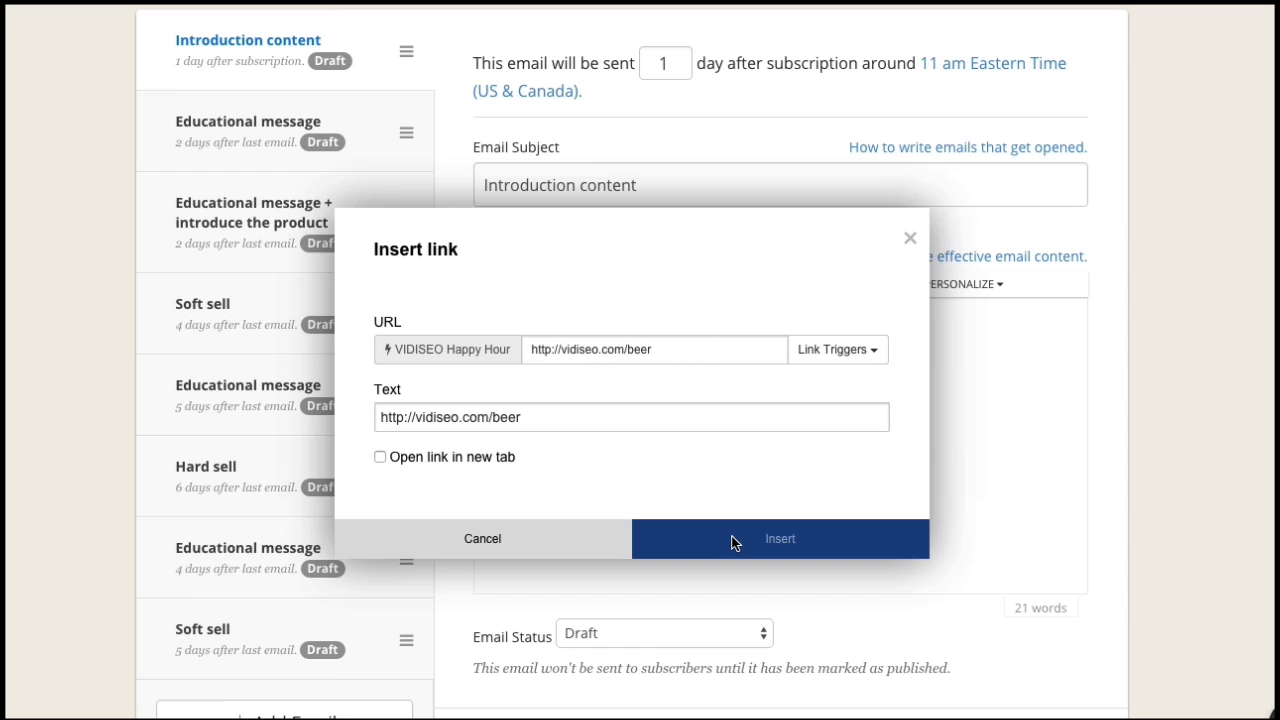
left_click(780, 538)
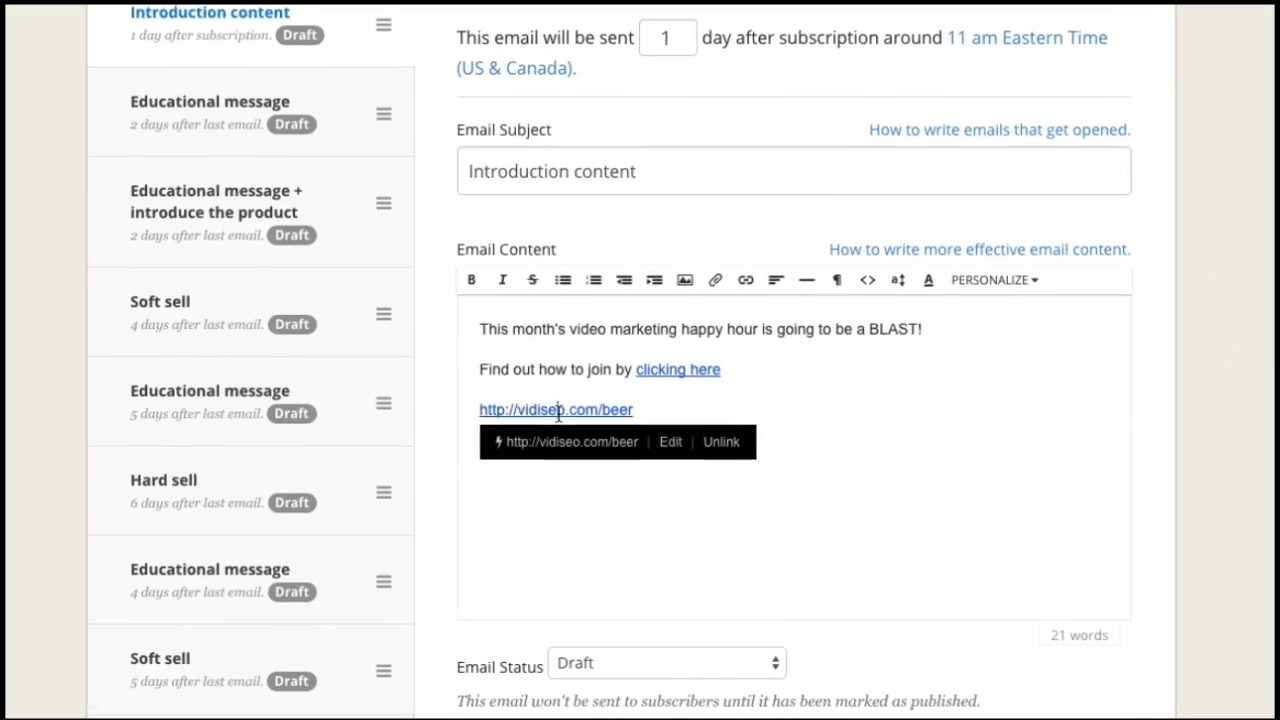
scroll("down", 3)
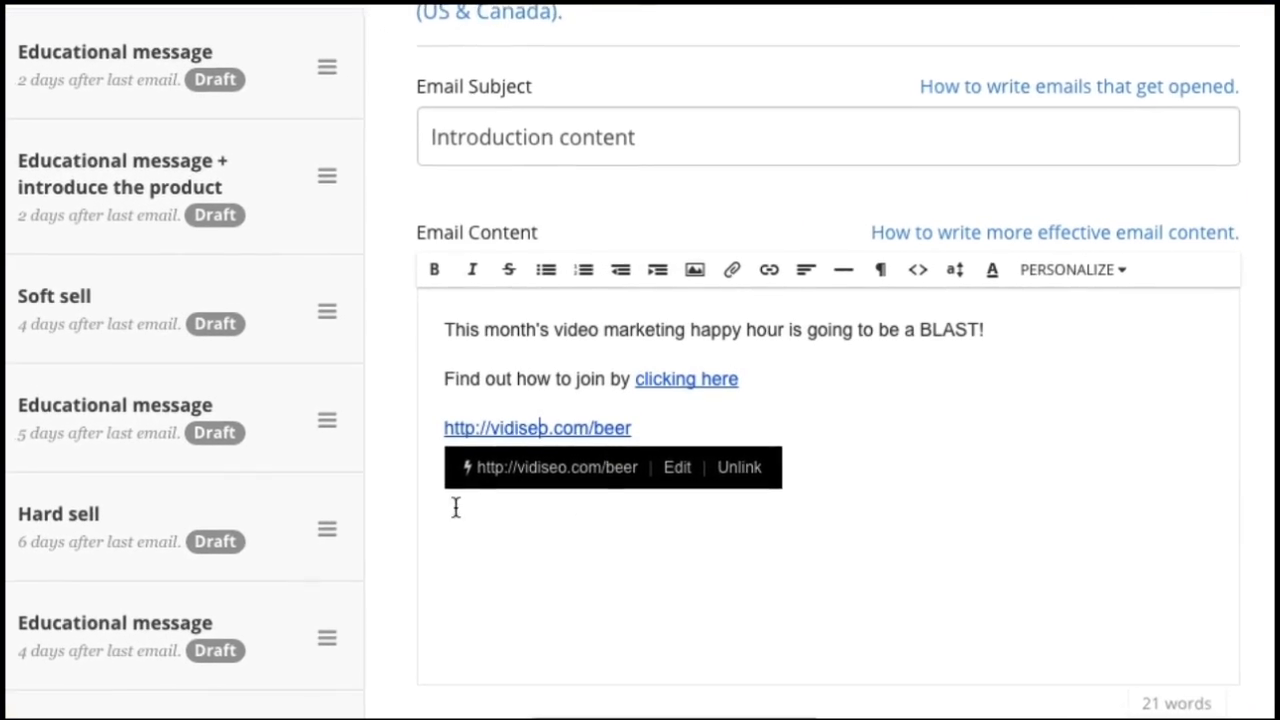